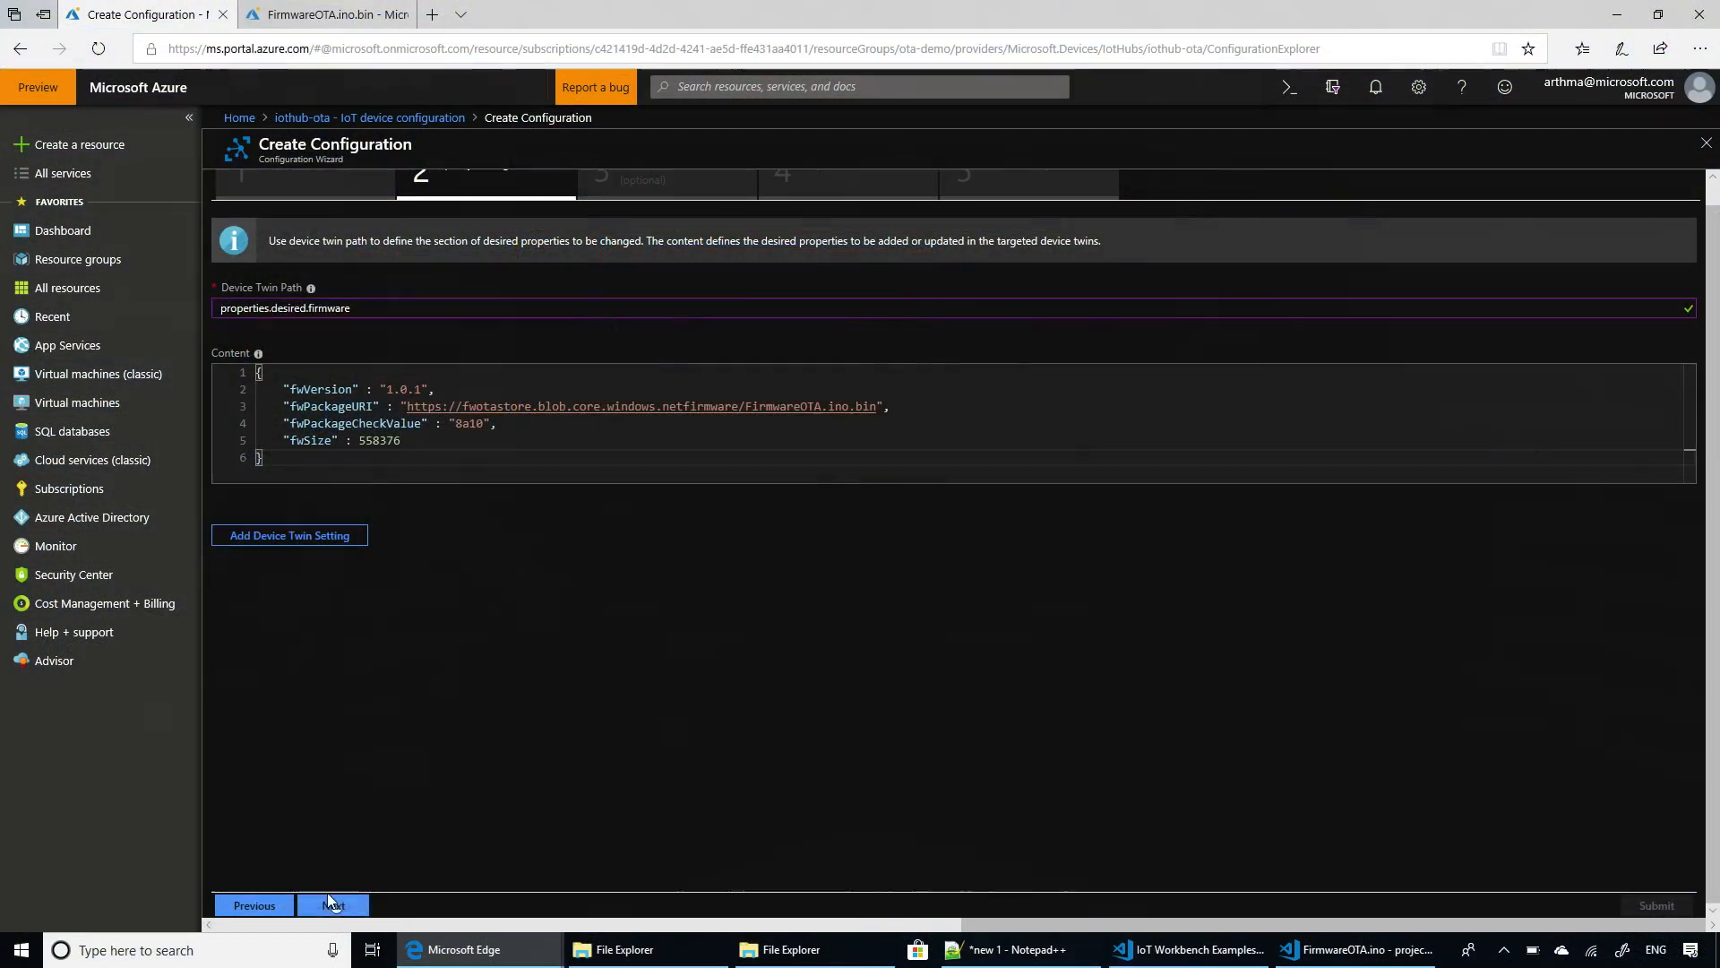
# Advance from the device twin firmware settings to the Metrics step.
pyautogui.click(334, 905)
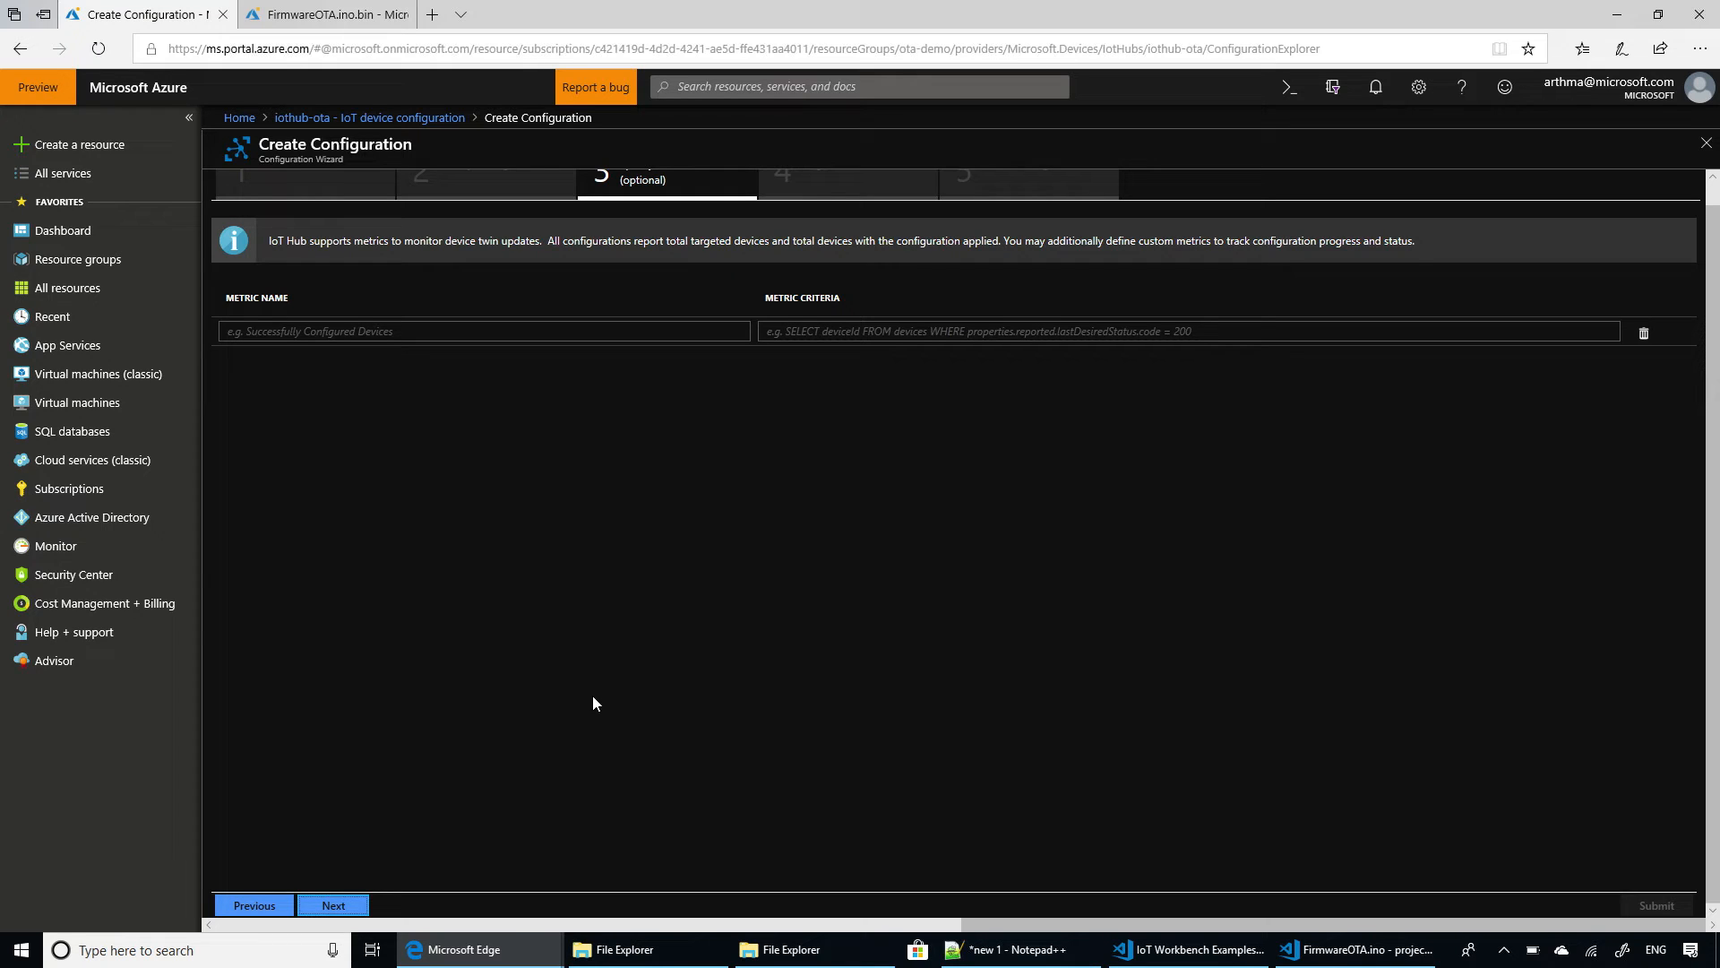
pyautogui.moveTo(1111, 939)
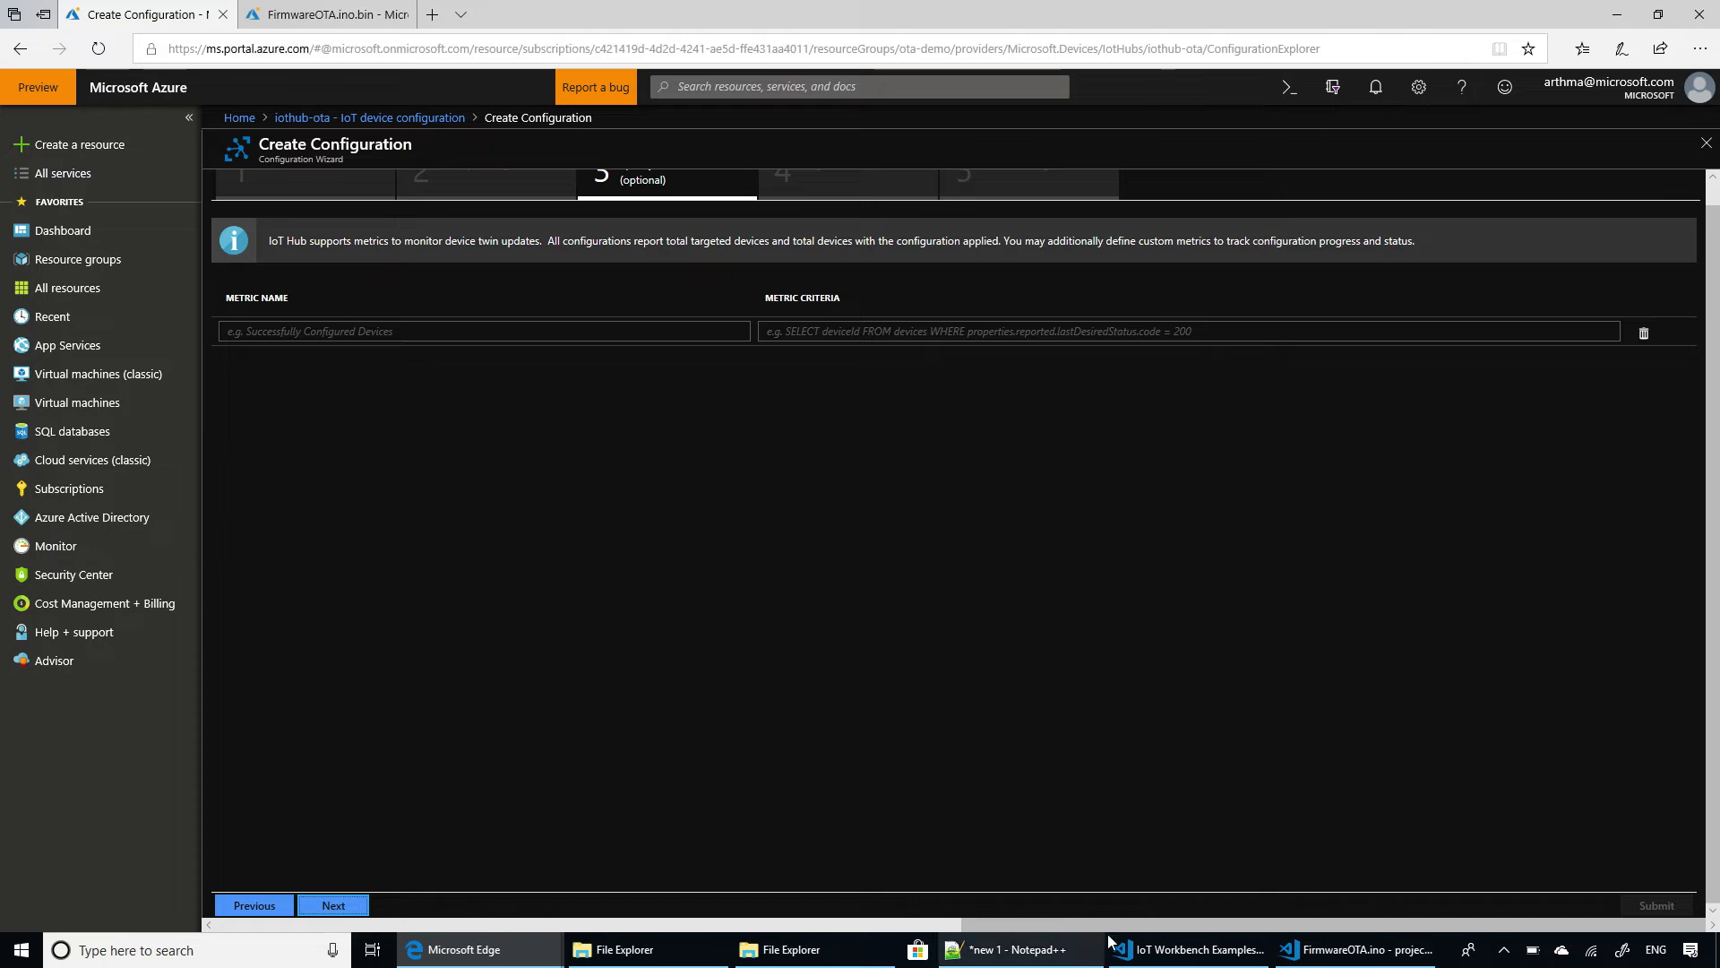
pyautogui.moveTo(957, 954)
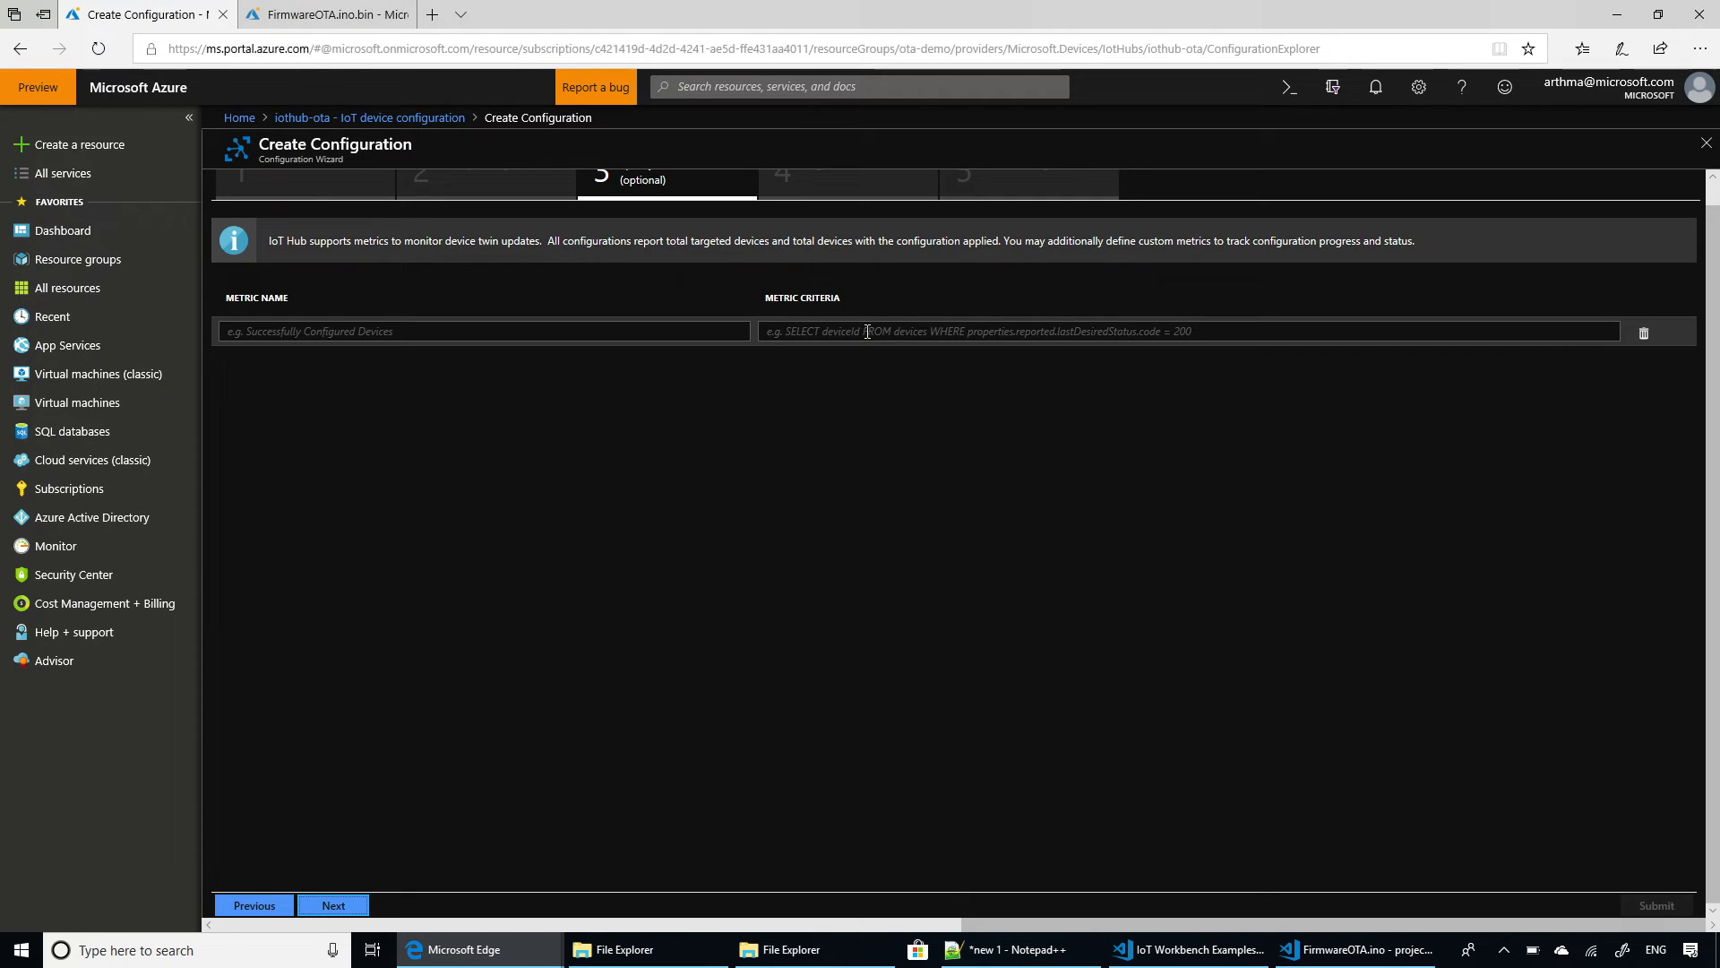
# Add metric Current selecting devices whose firmware fwUpdateStatus is 'Current'.
pyautogui.write("SELECT deviceId FROM devices WHERE properties.reported.firmware.fwUpdateStatus='Current' AND properties.reported.firmware.type='IoTDevKit'")
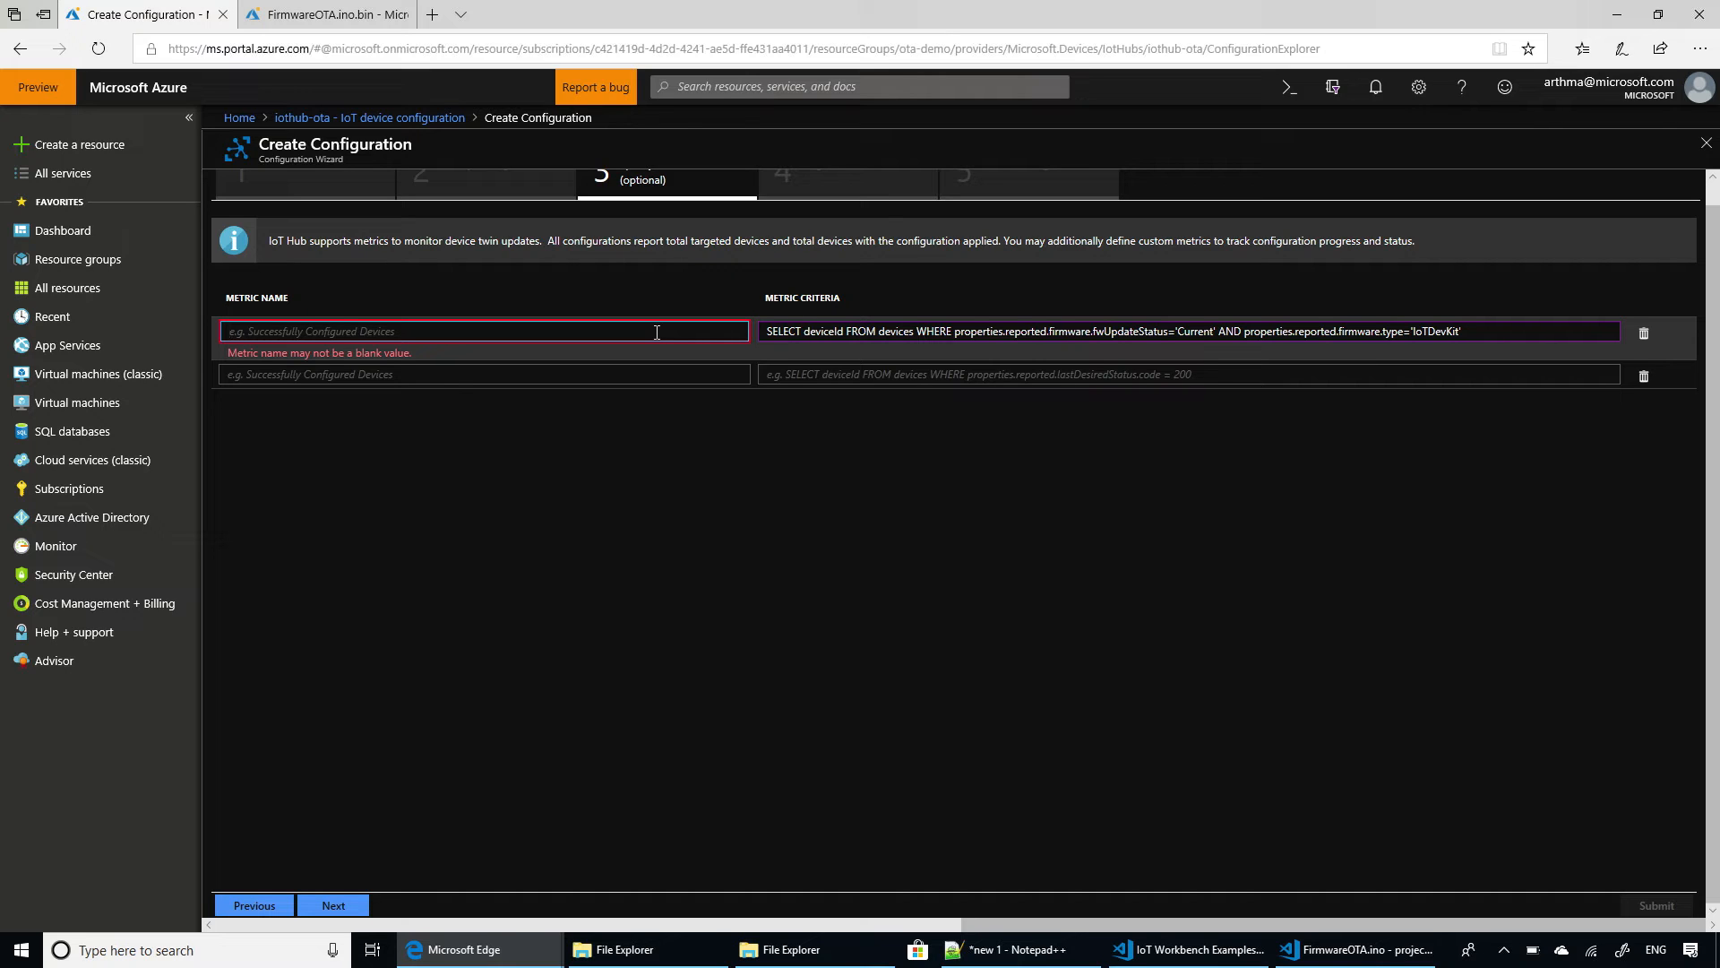
pyautogui.write('Cr')
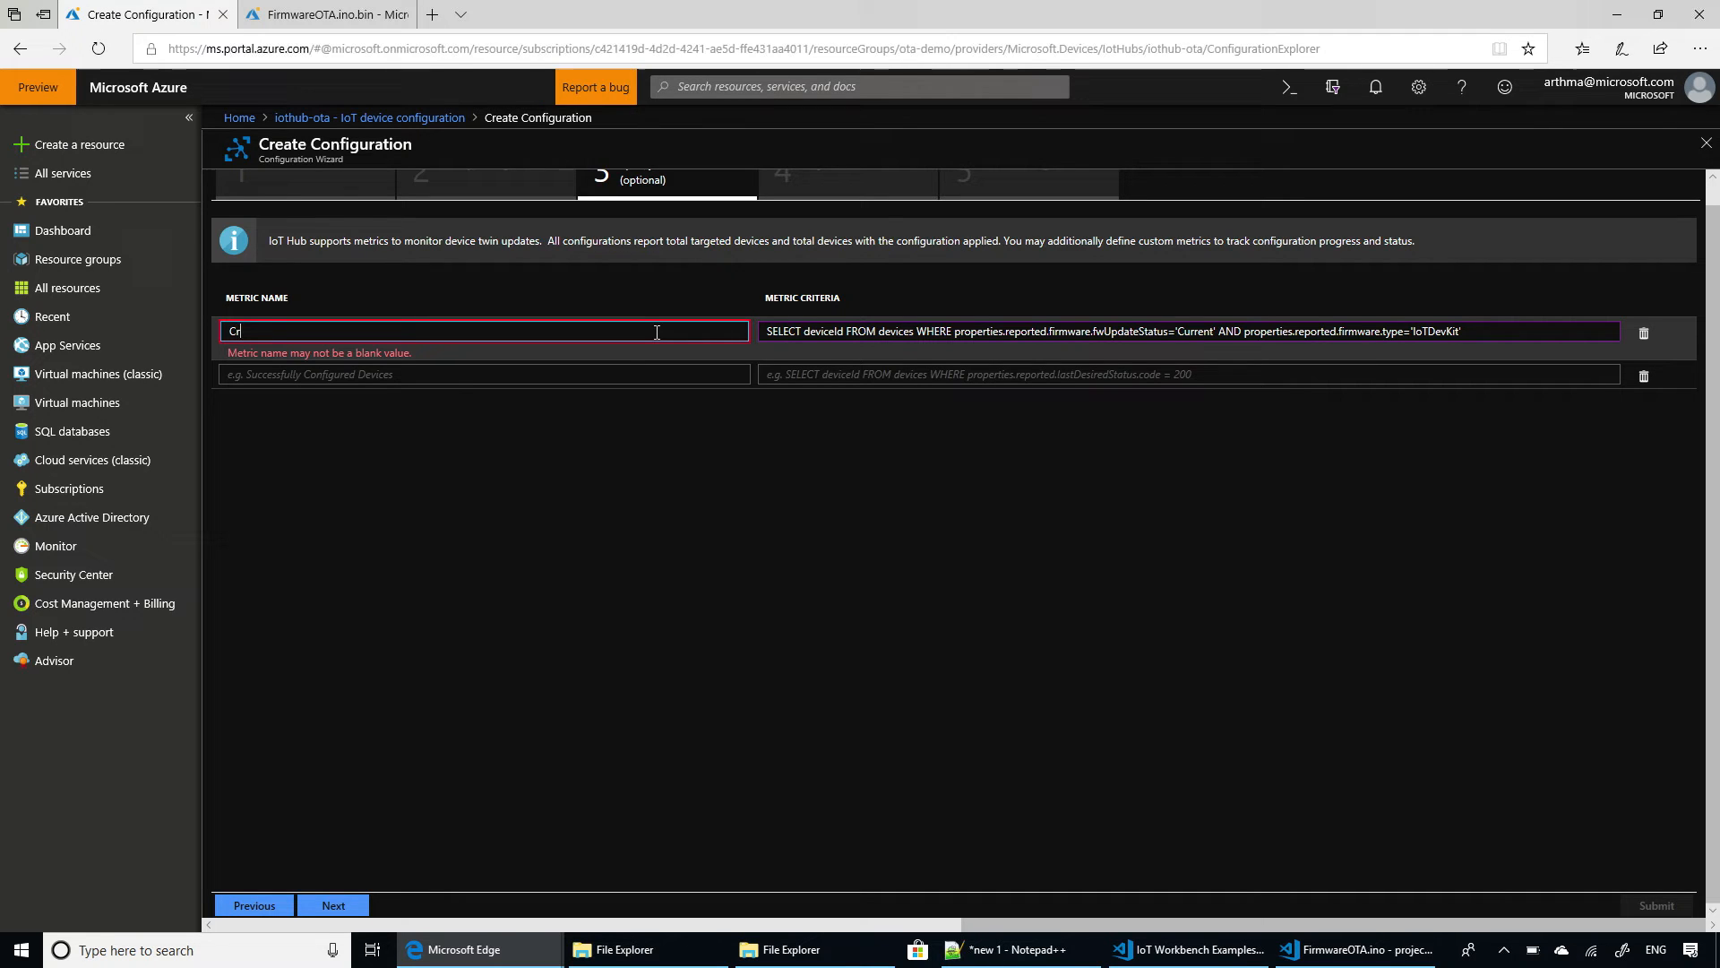
pyautogui.write('Current')
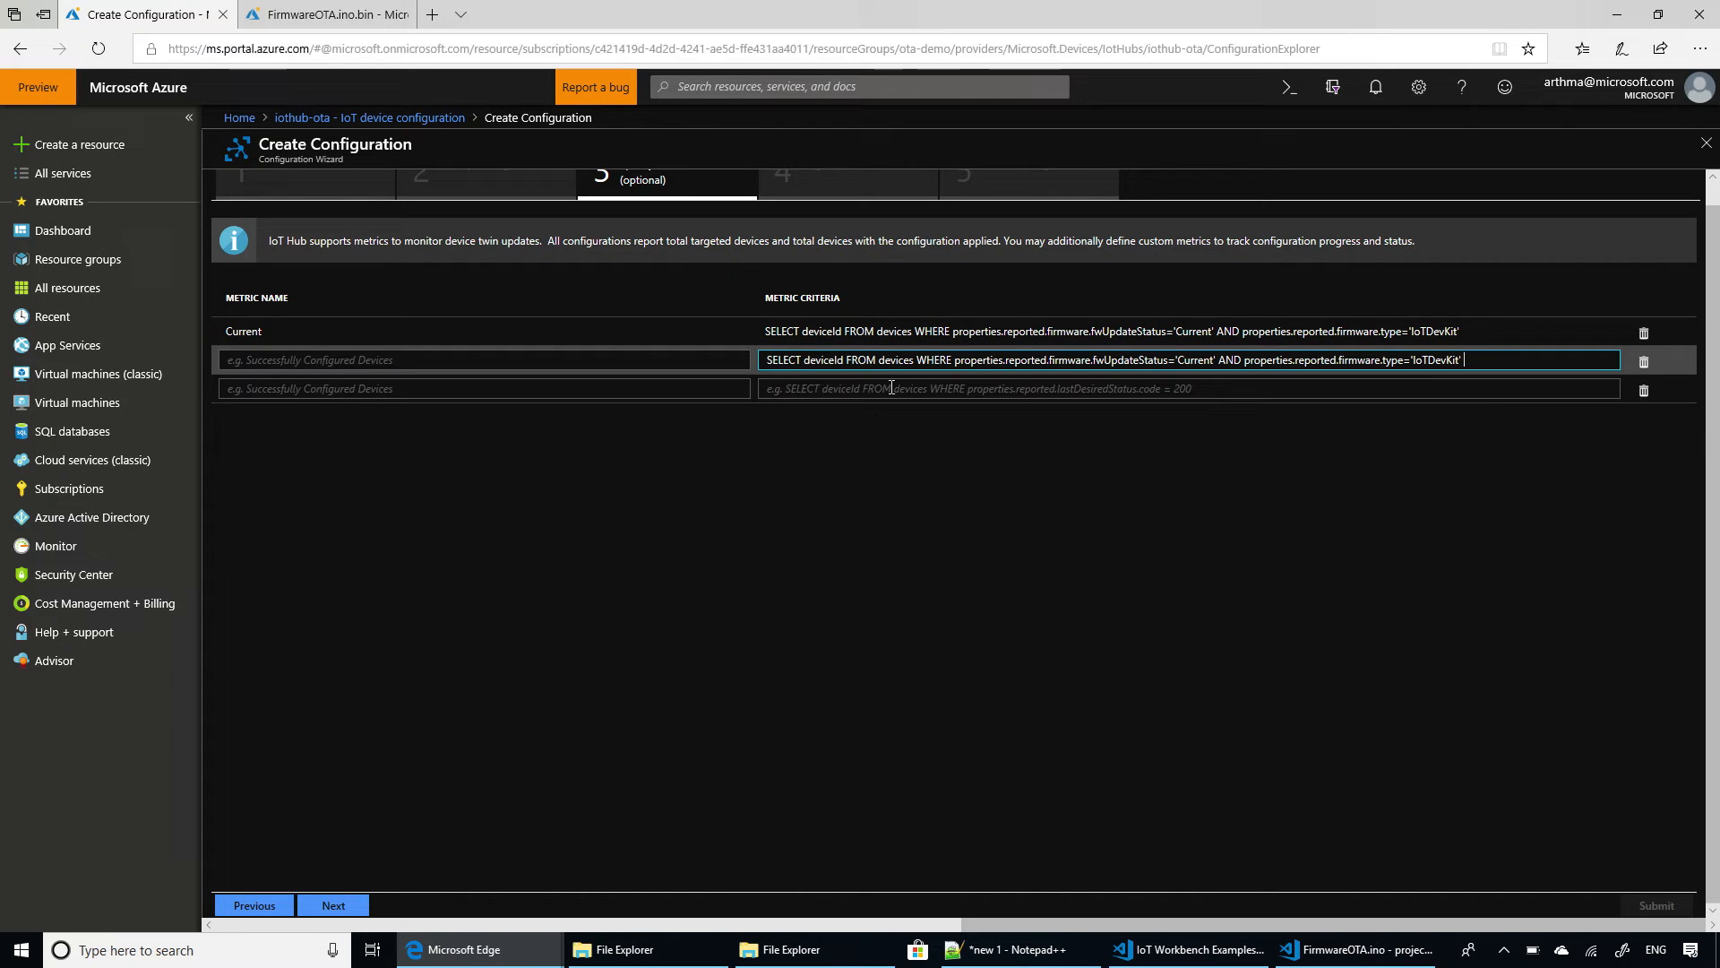
# Add metric Error by changing the pasted query's status to 'Error' and naming it Error.
pyautogui.doubleClick(1197, 360)
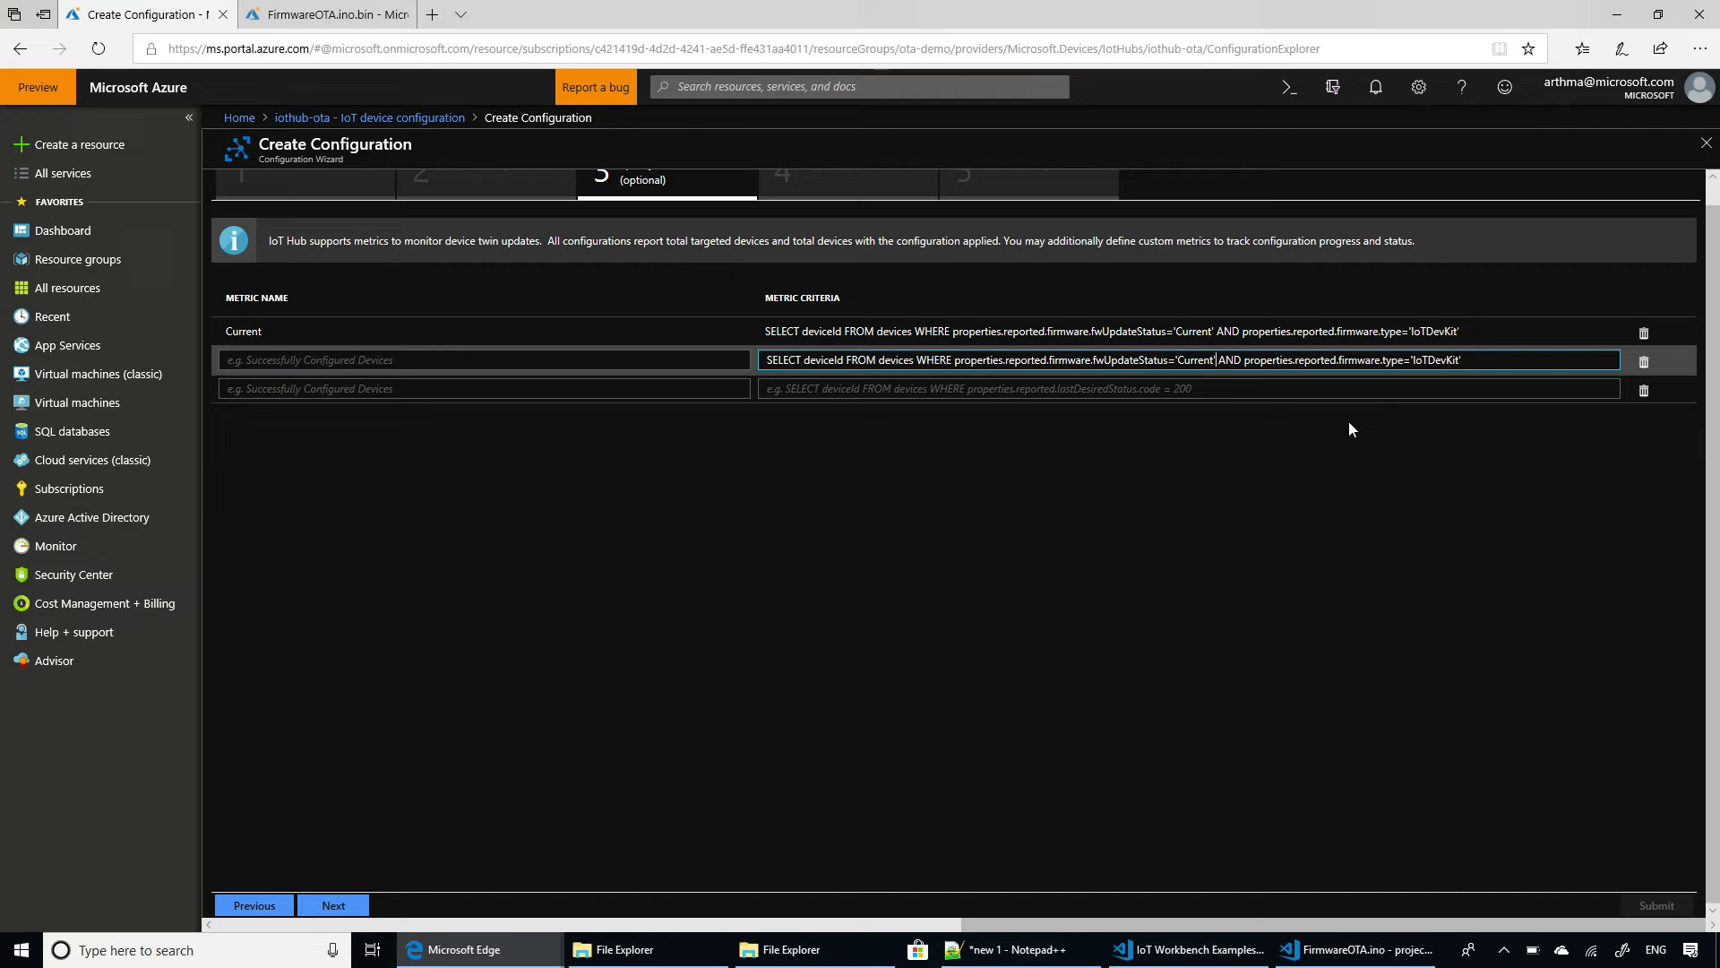
pyautogui.doubleClick(1197, 361)
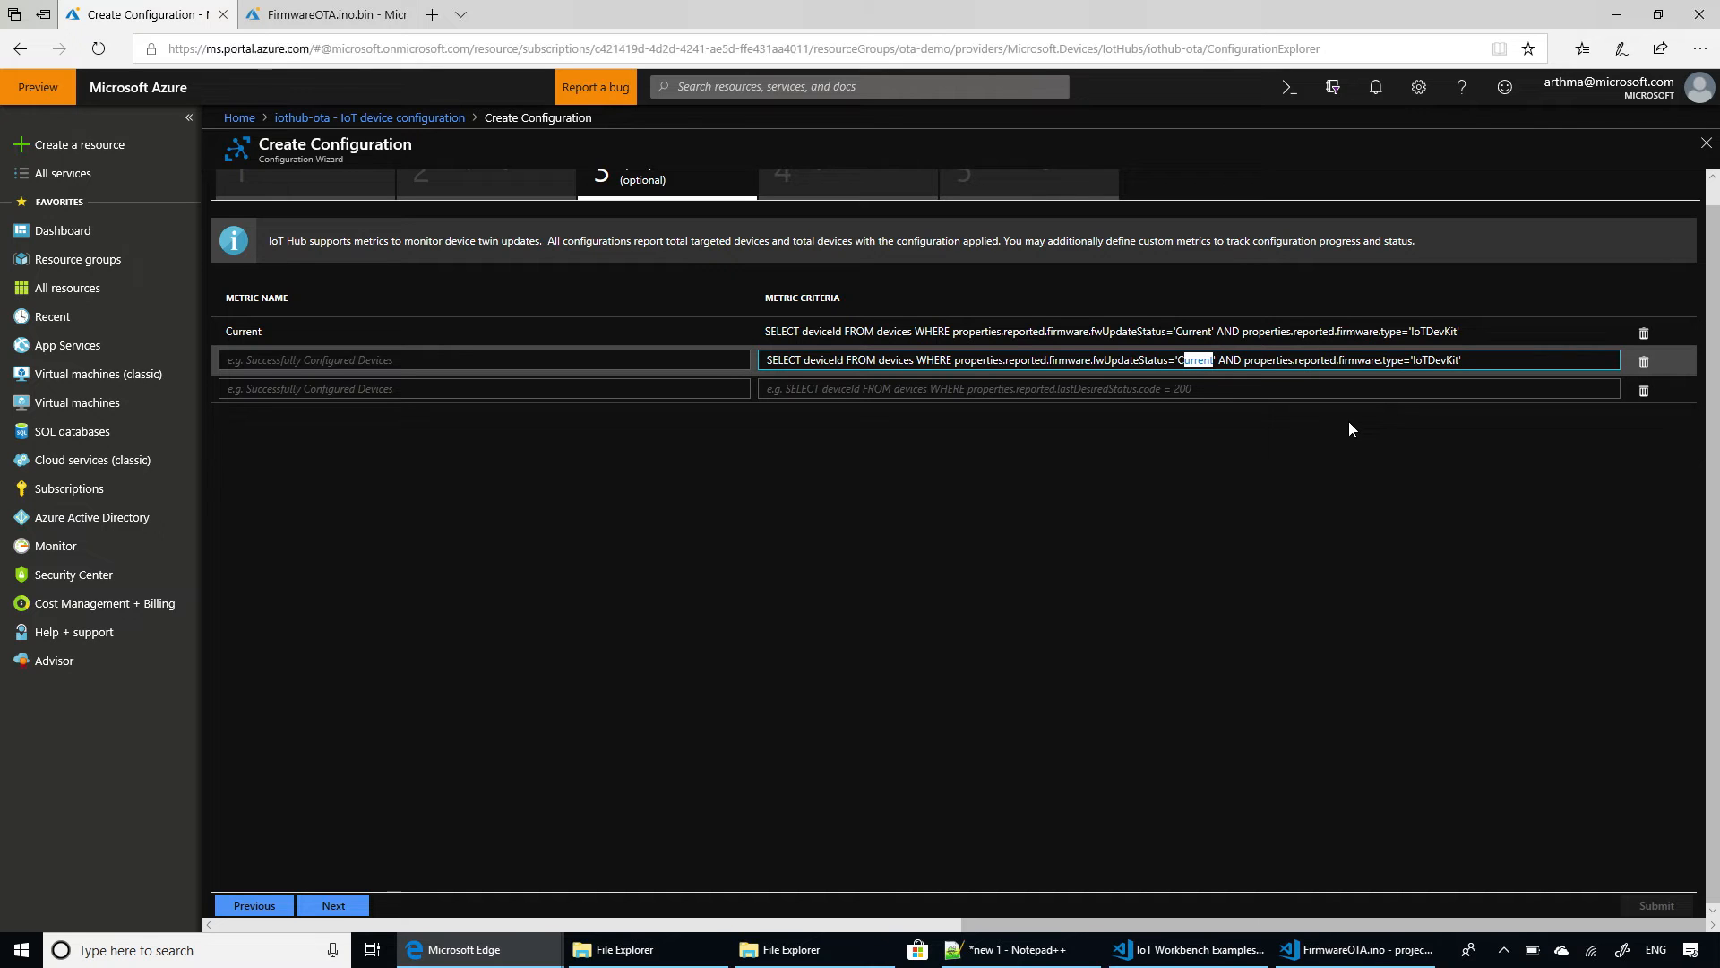
pyautogui.write('Error')
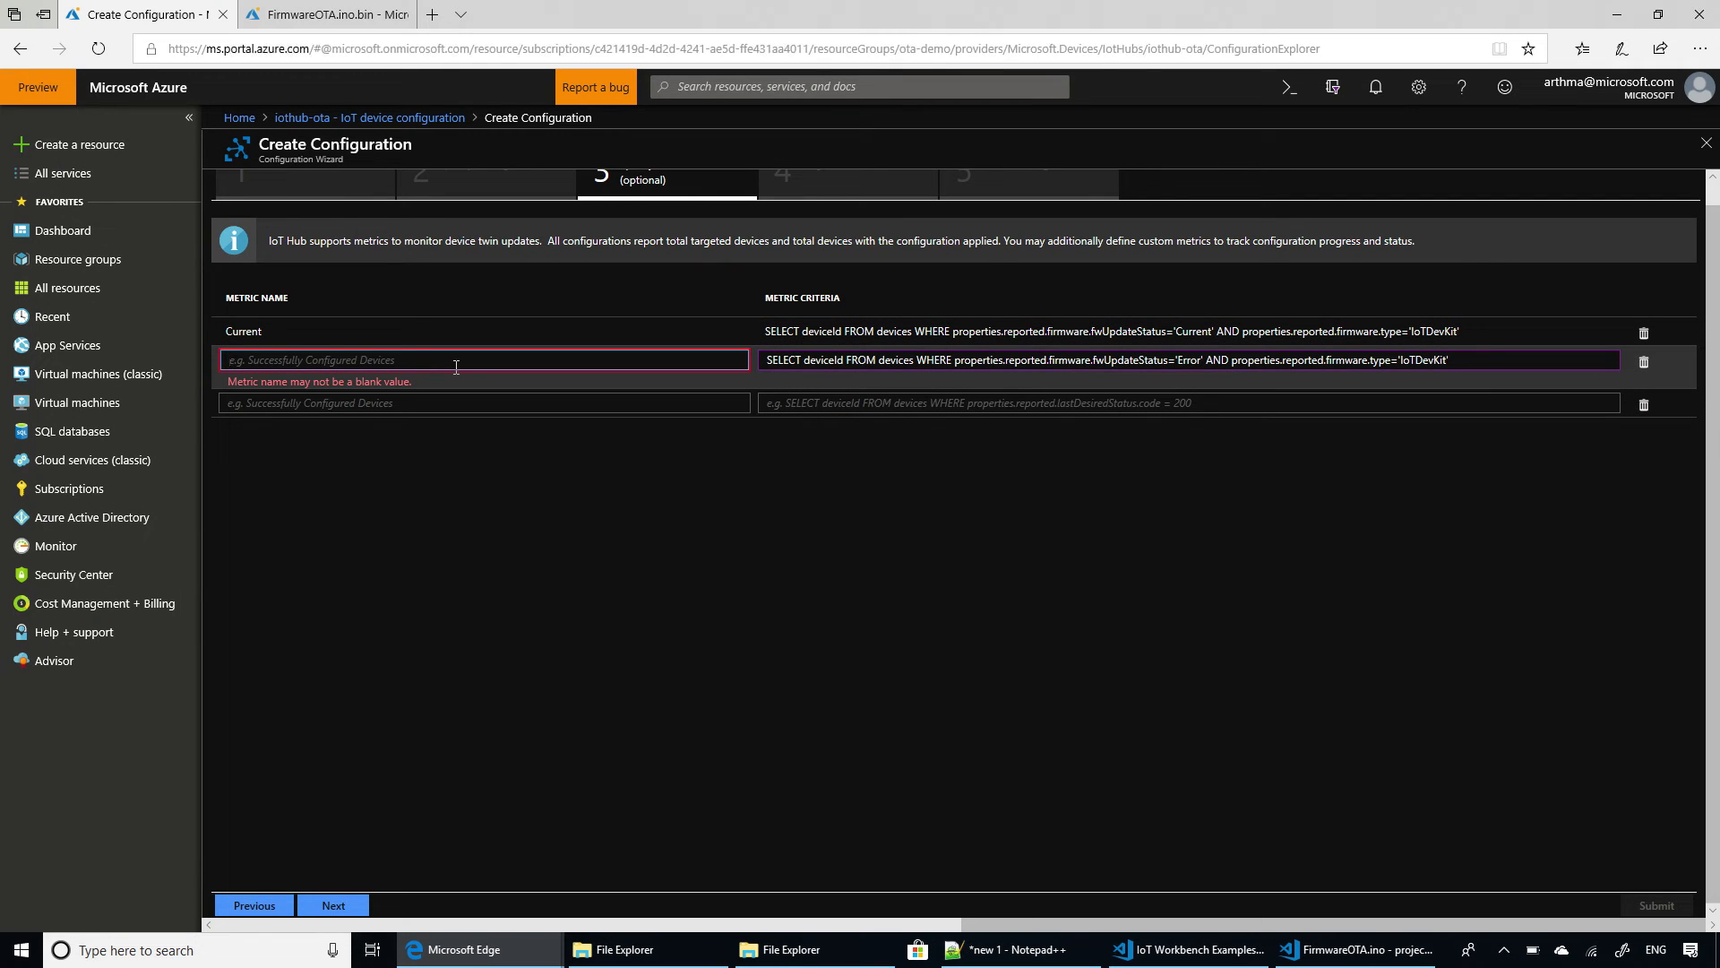
pyautogui.write('Error')
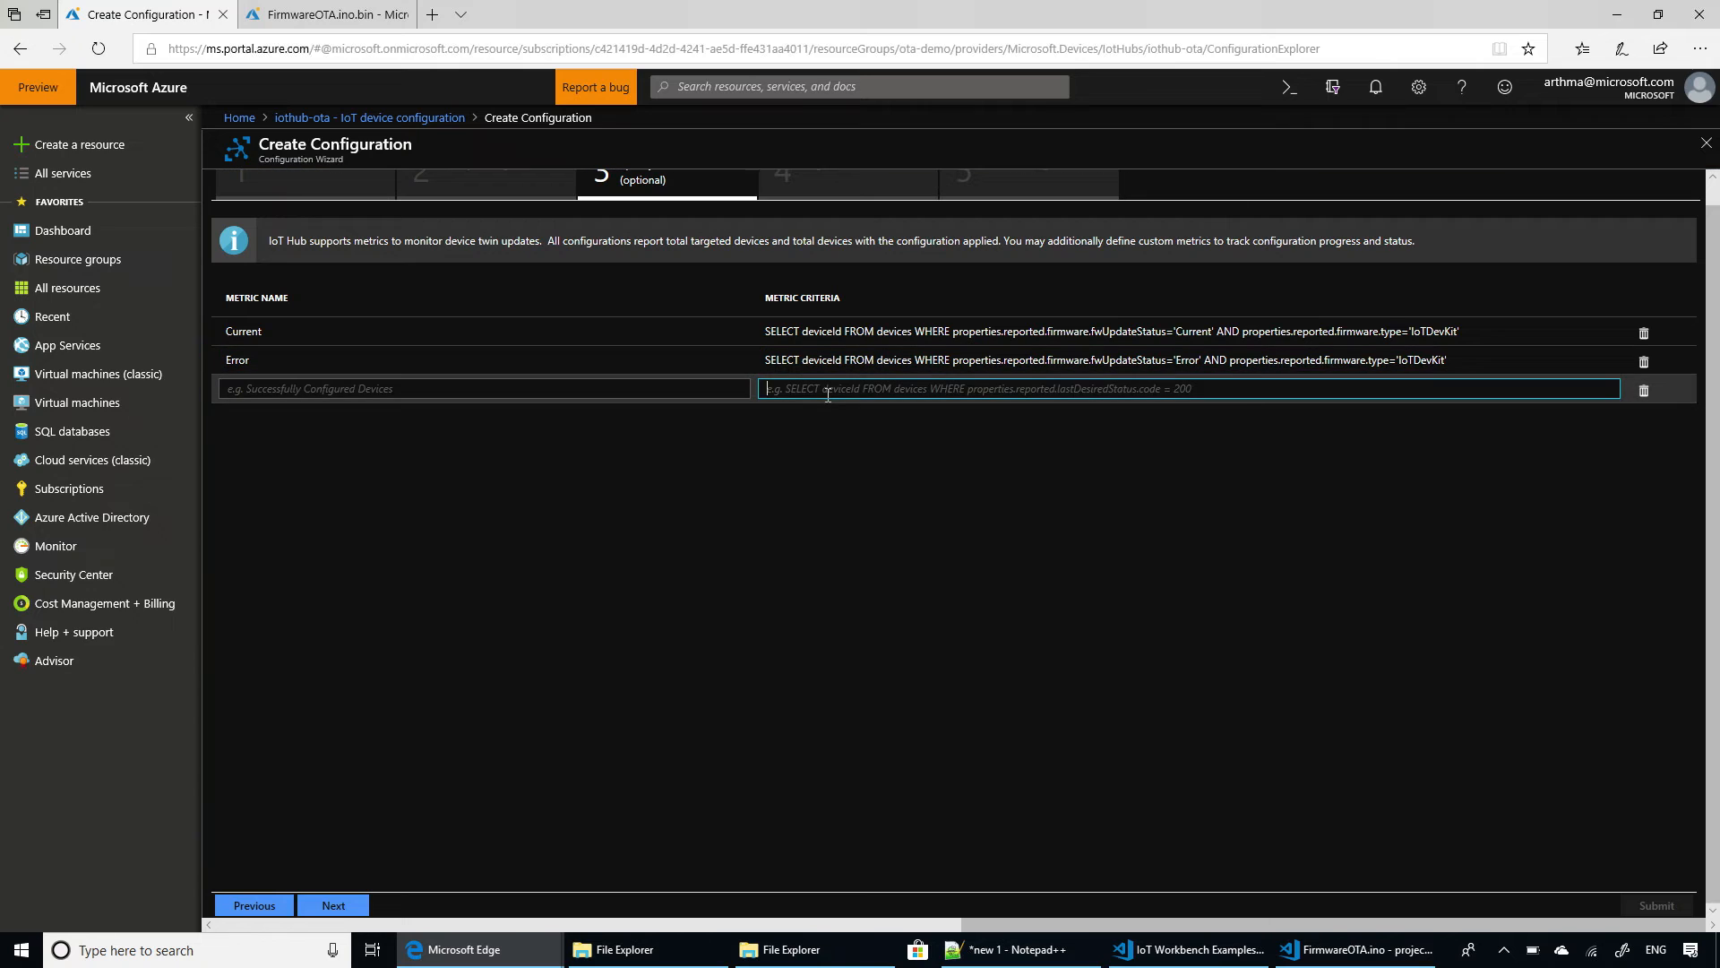
# Add metric Downloading selecting devices whose fwUpdateStatus is 'Downloading'.
pyautogui.write("SELECT deviceId FROM devices WHERE properties.reported.firmware.fwUpdateStatus='Current' AND properties.reported.firmware.type='IoTDevKit'")
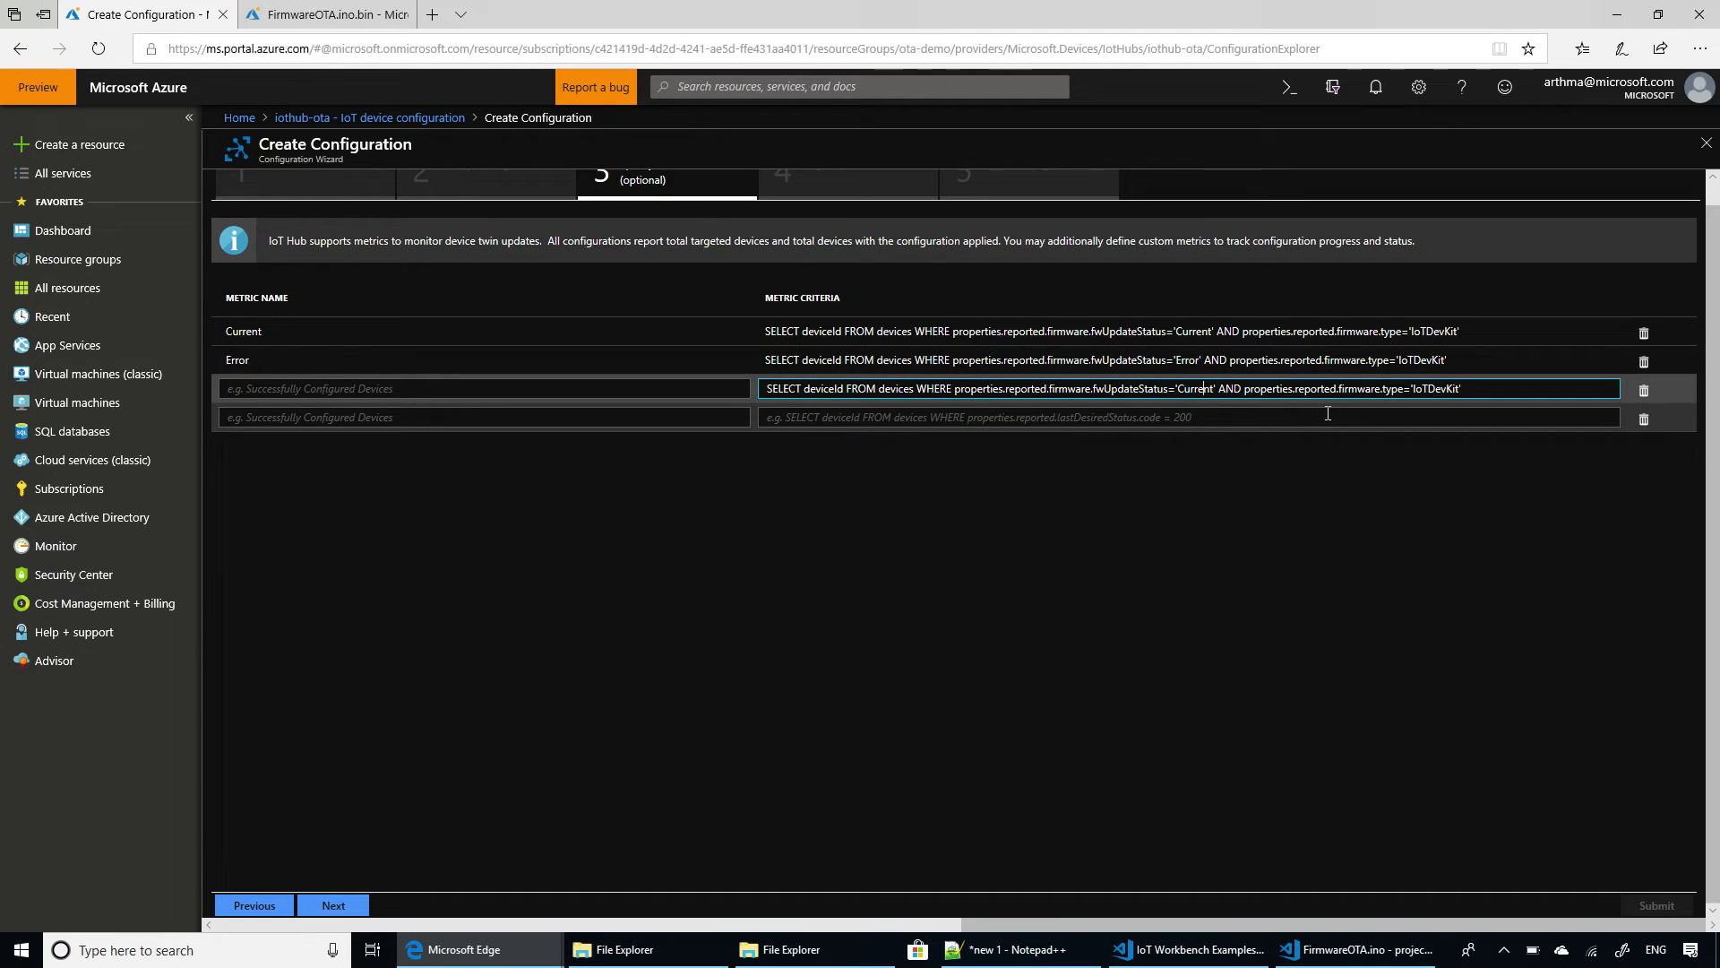
pyautogui.doubleClick(1197, 389)
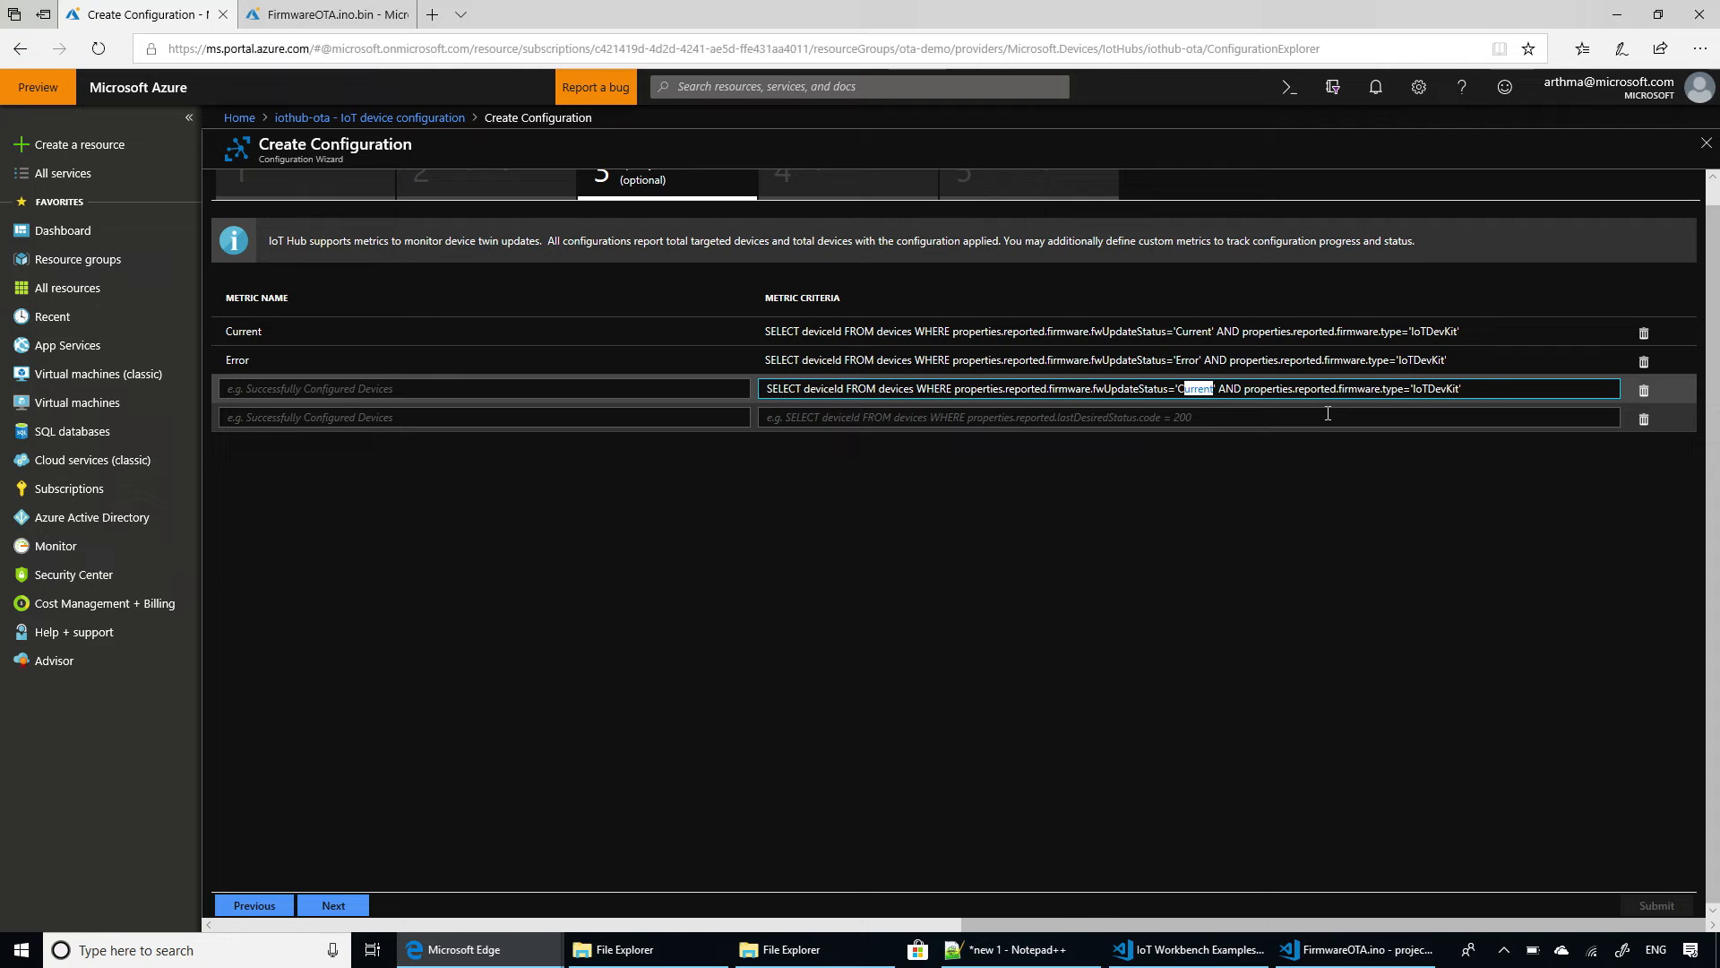
pyautogui.write('Down')
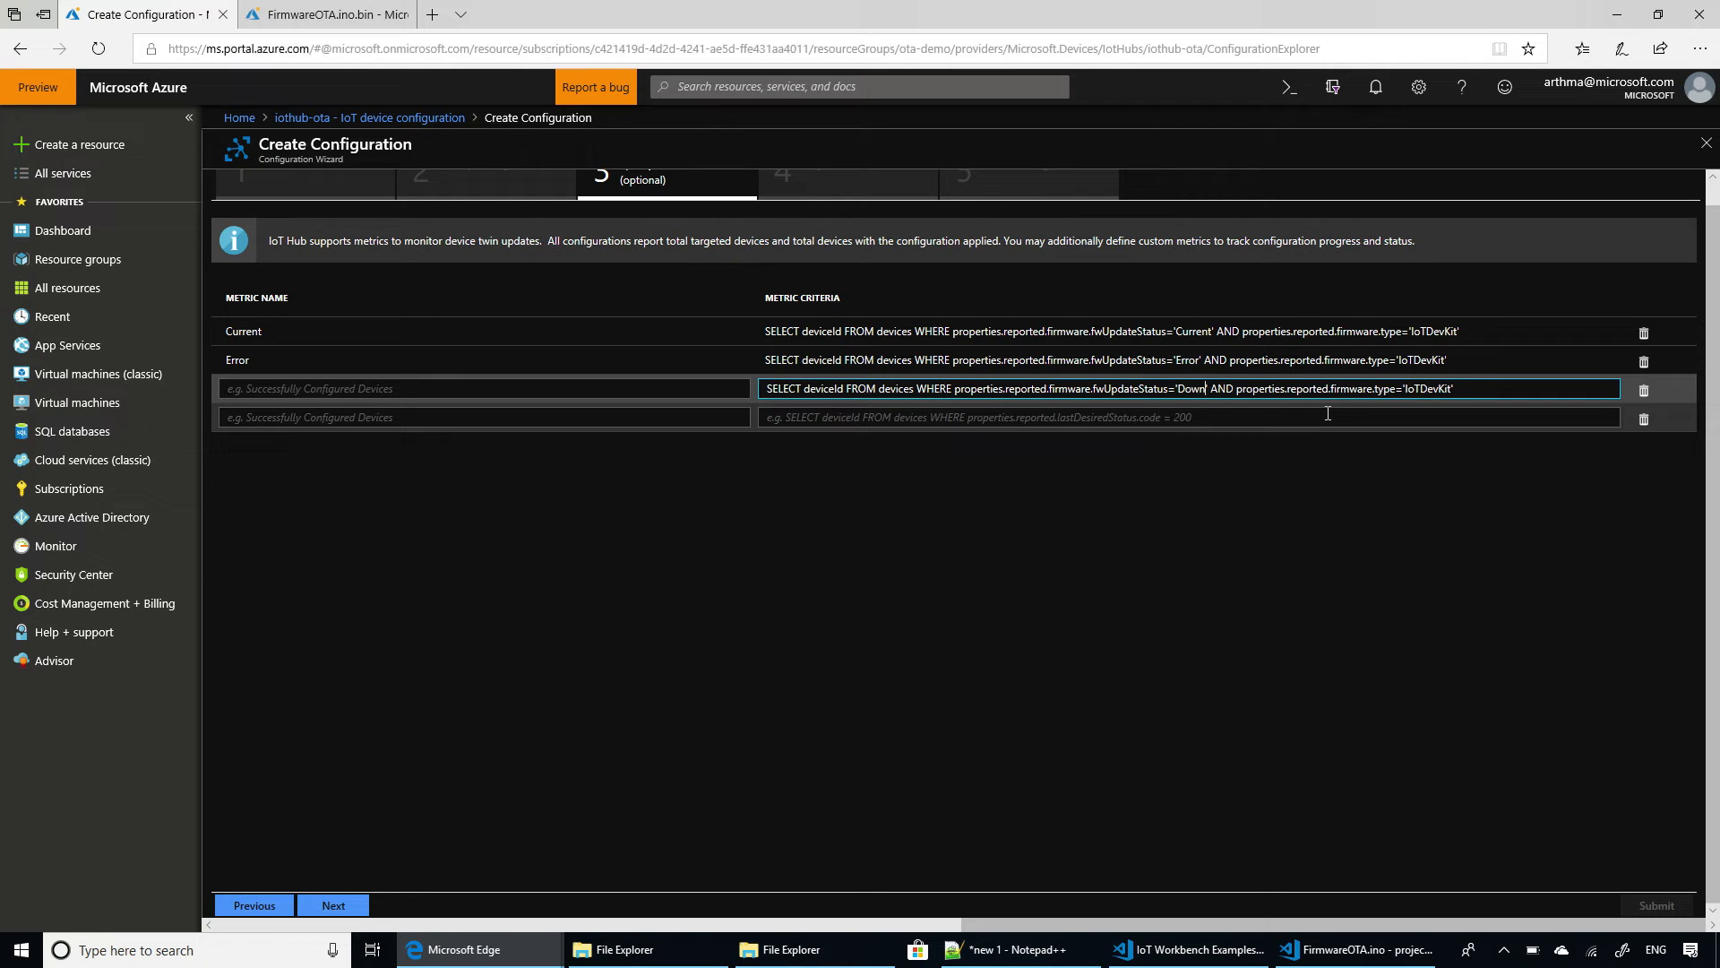
pyautogui.write('la')
pyautogui.click(484, 389)
pyautogui.write('D')
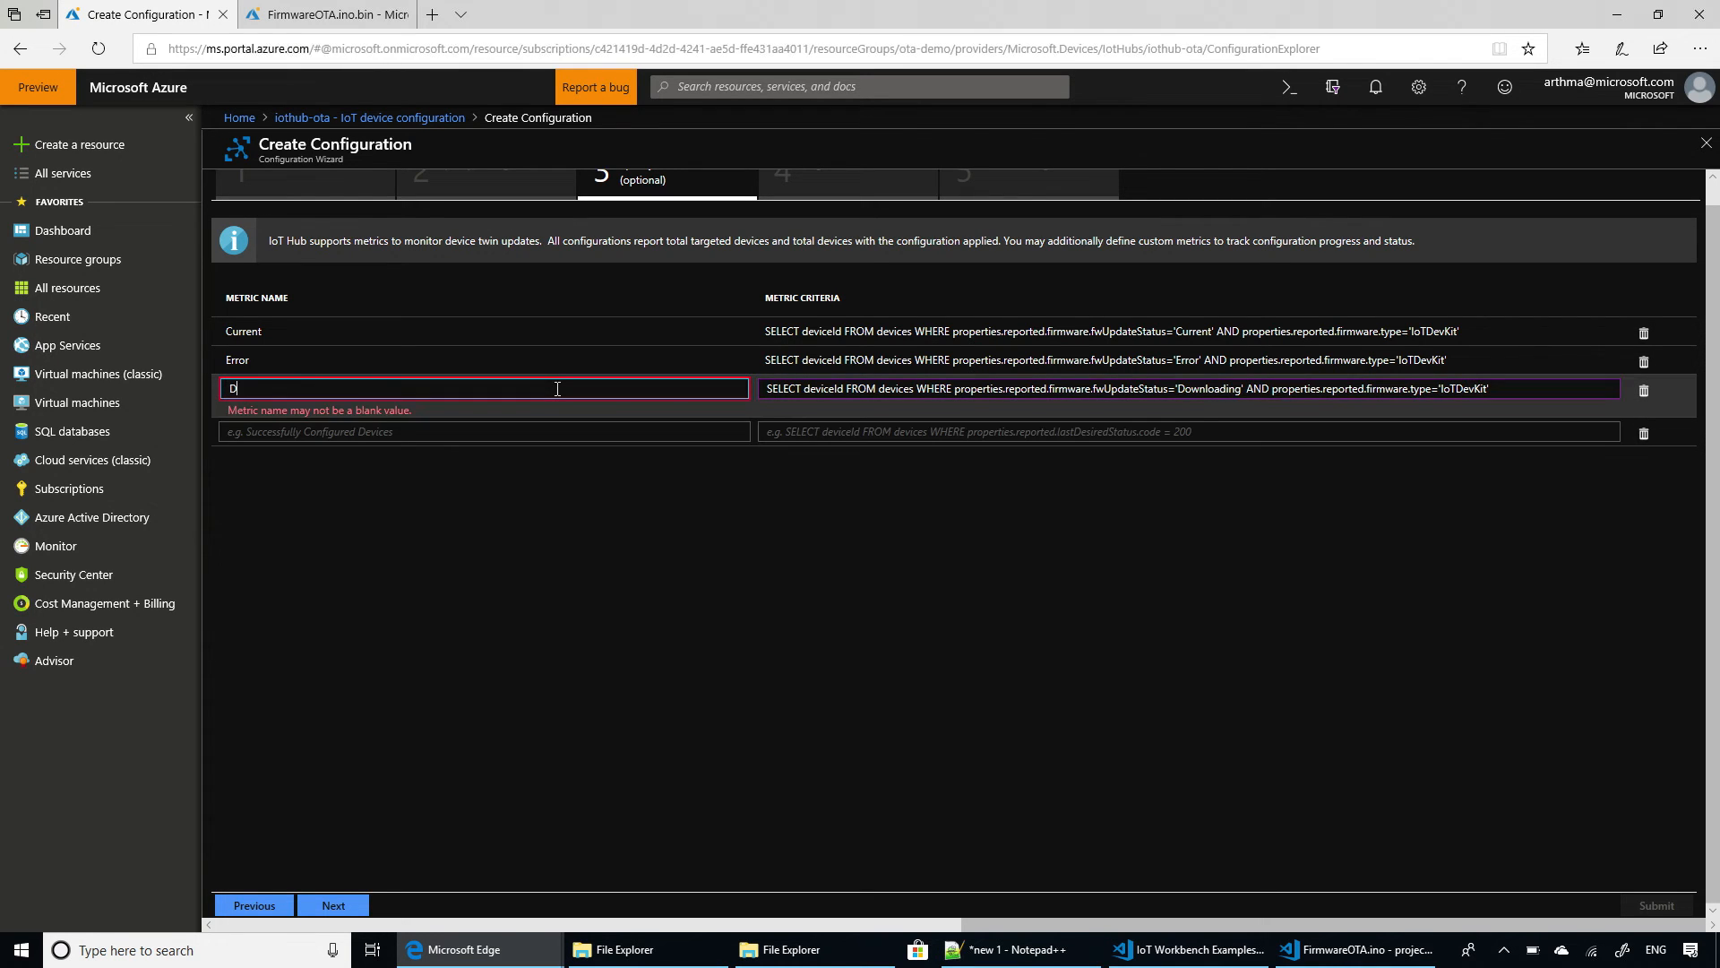
pyautogui.write('ownloading')
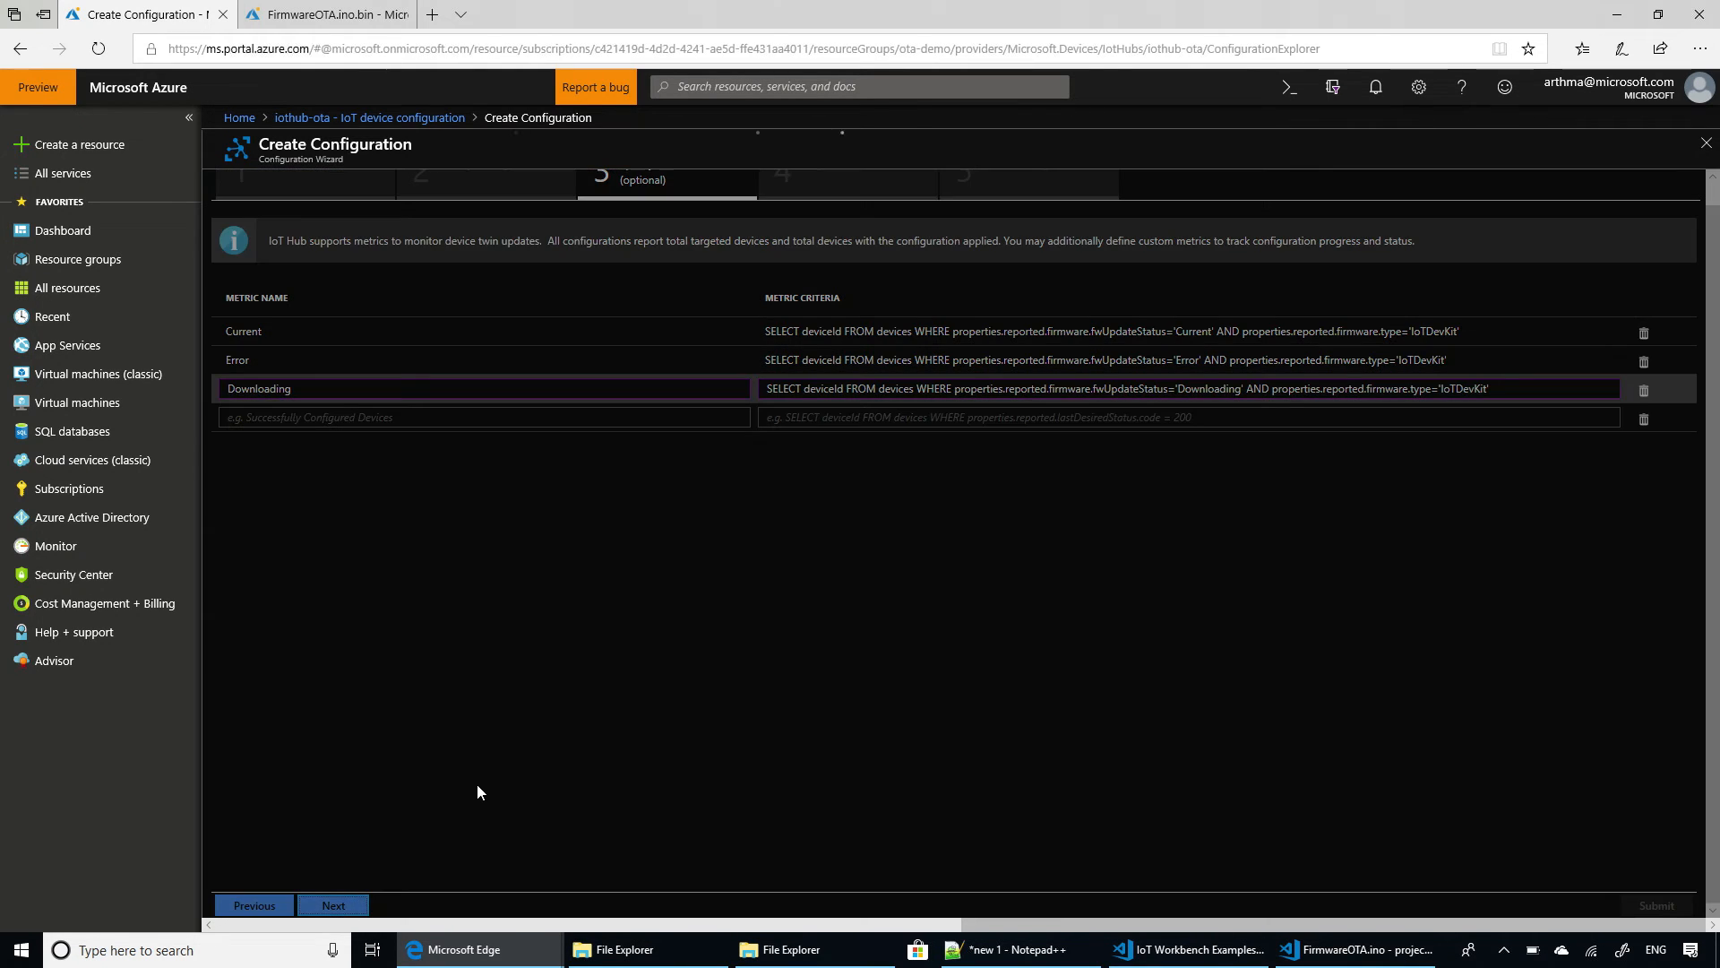
# Set priority 1 and target condition *, then reach the configuration summary.
pyautogui.click(333, 905)
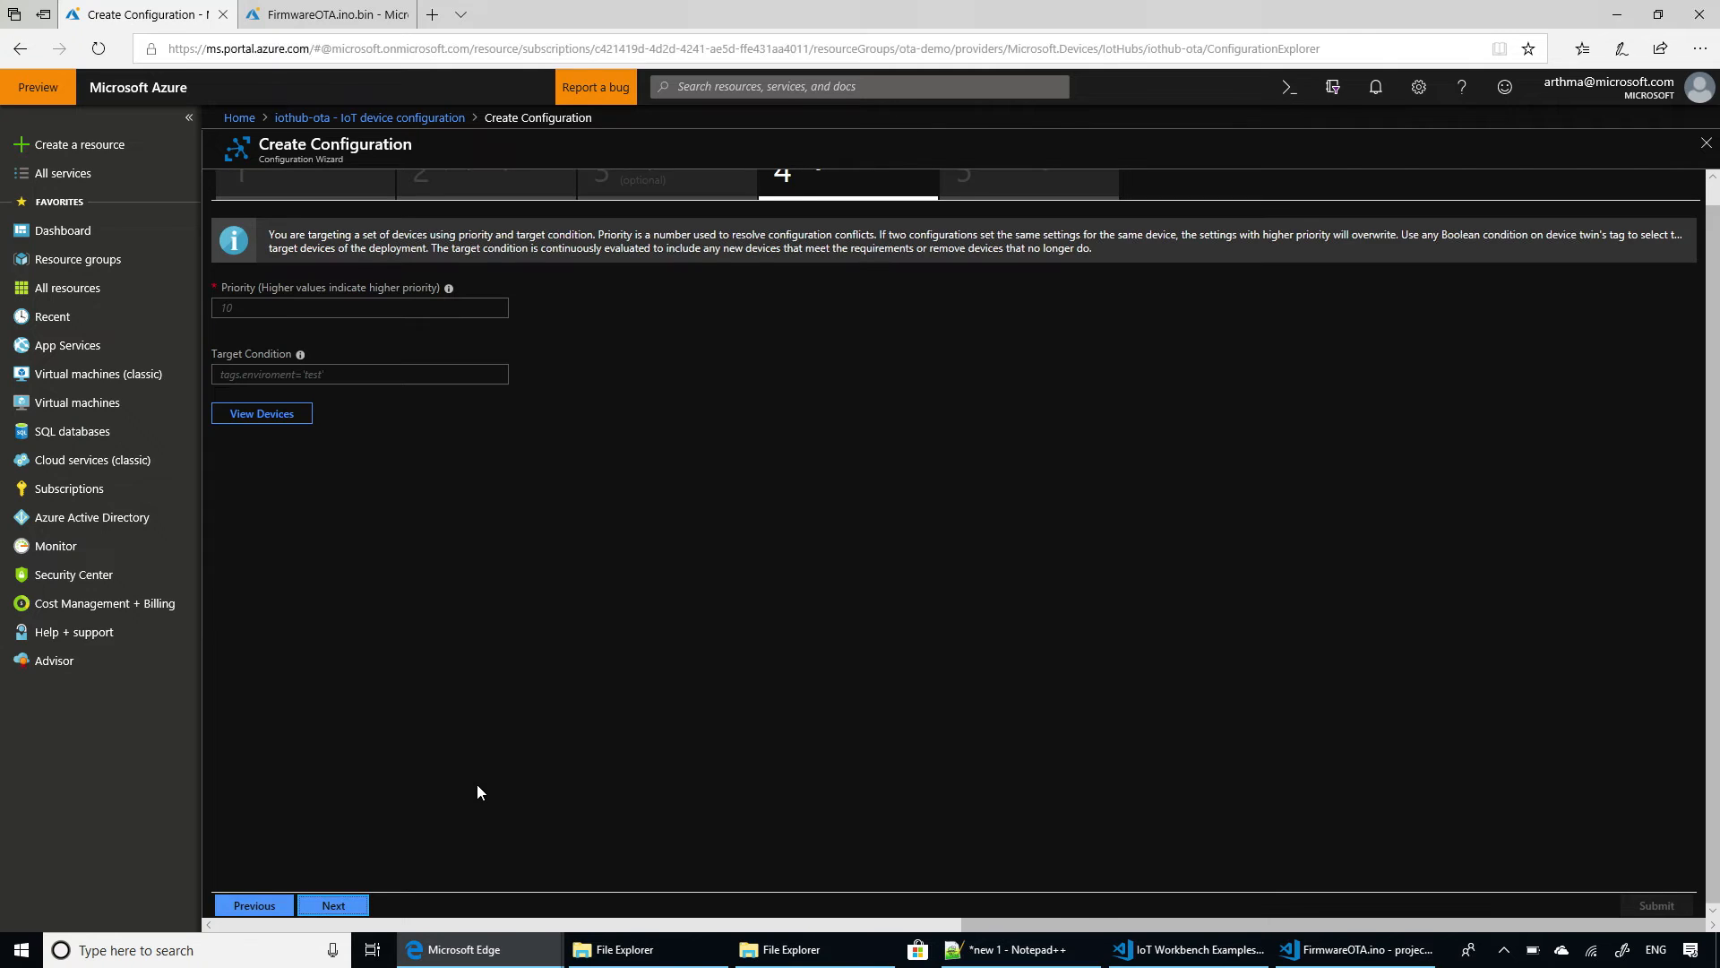
pyautogui.moveTo(364, 544)
pyautogui.write('1')
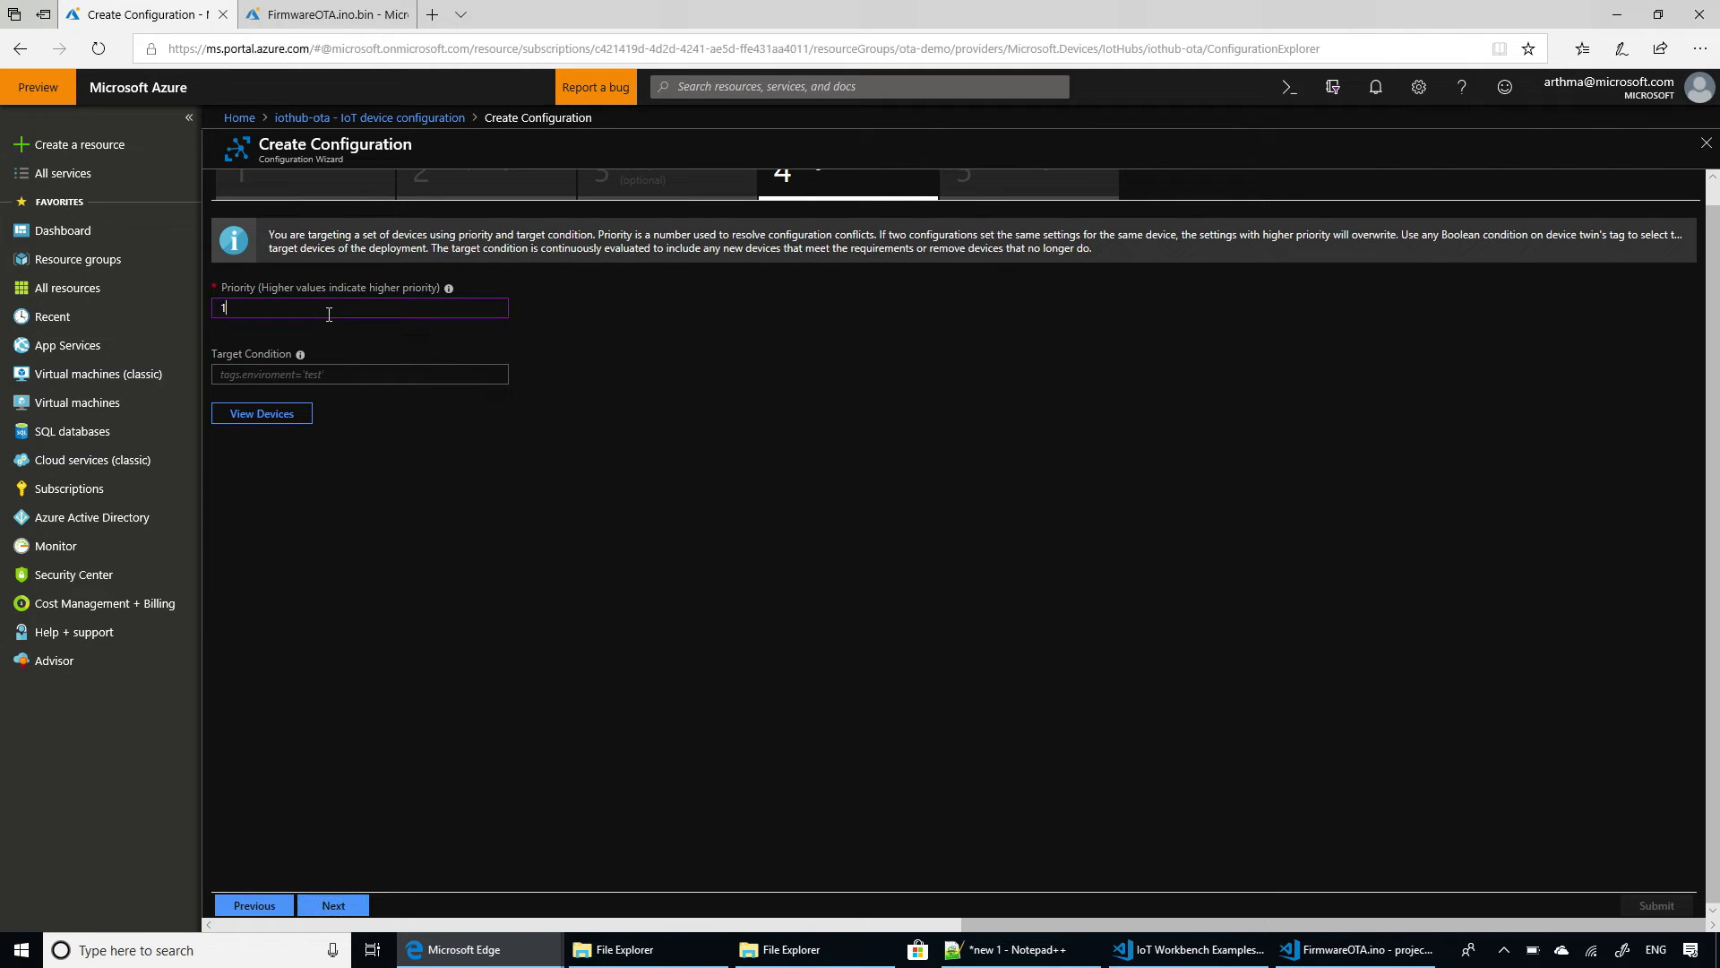
pyautogui.click(358, 372)
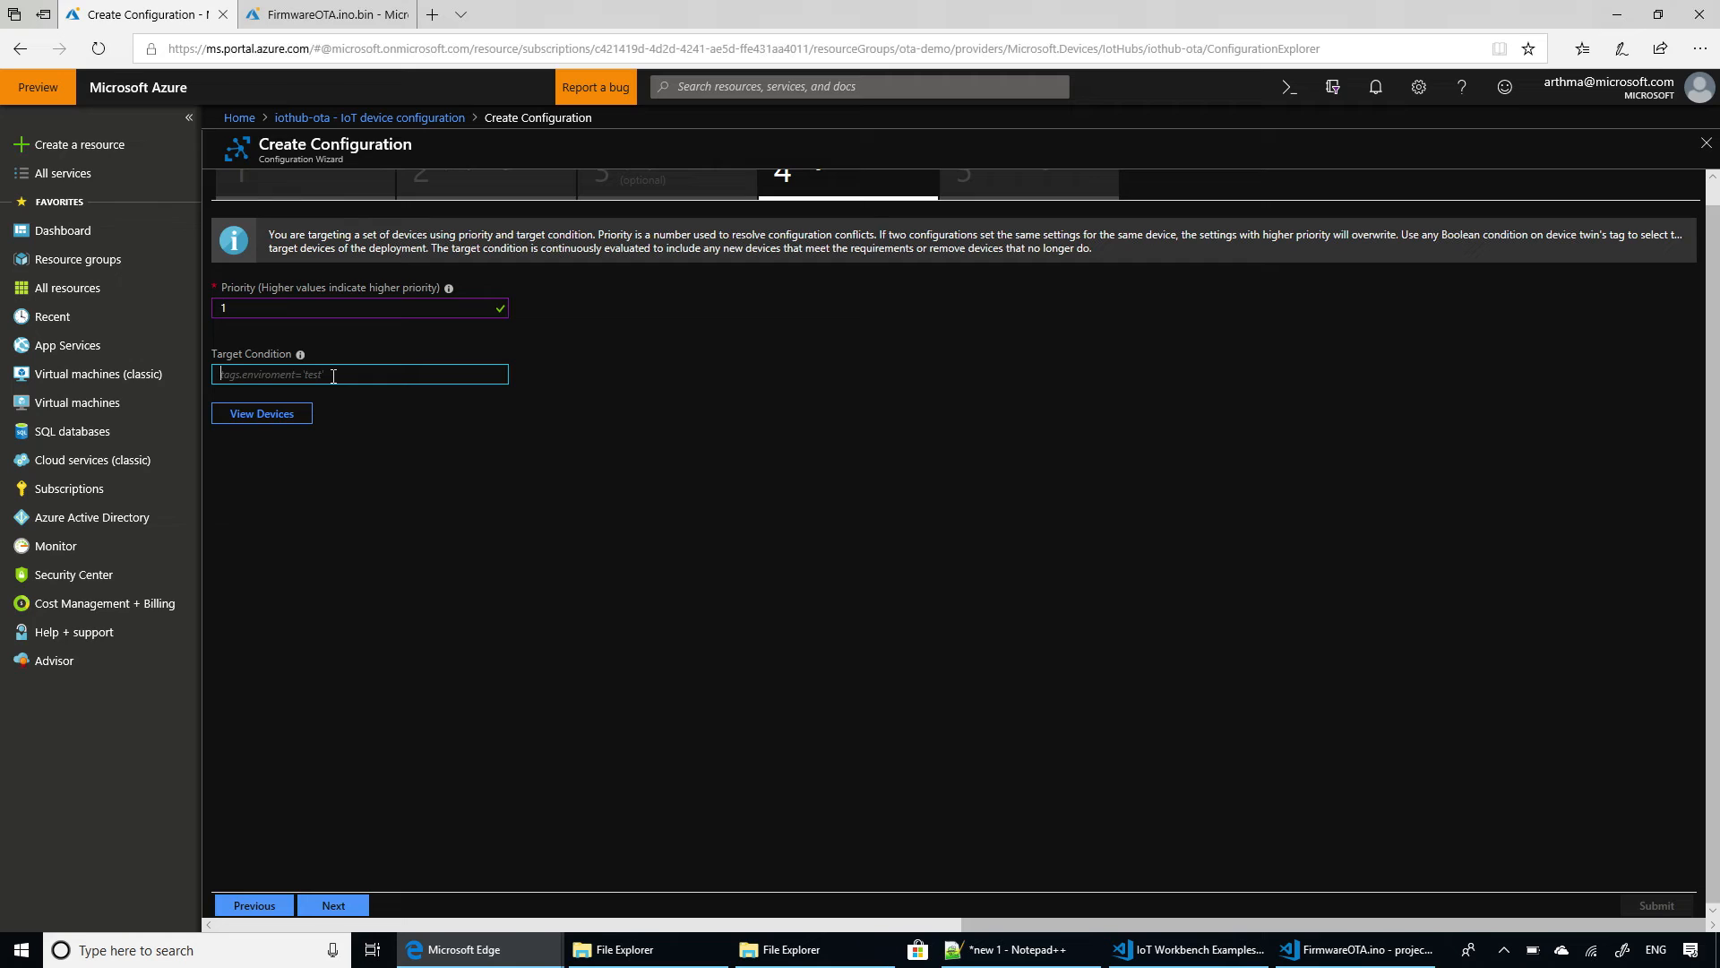
pyautogui.write('*')
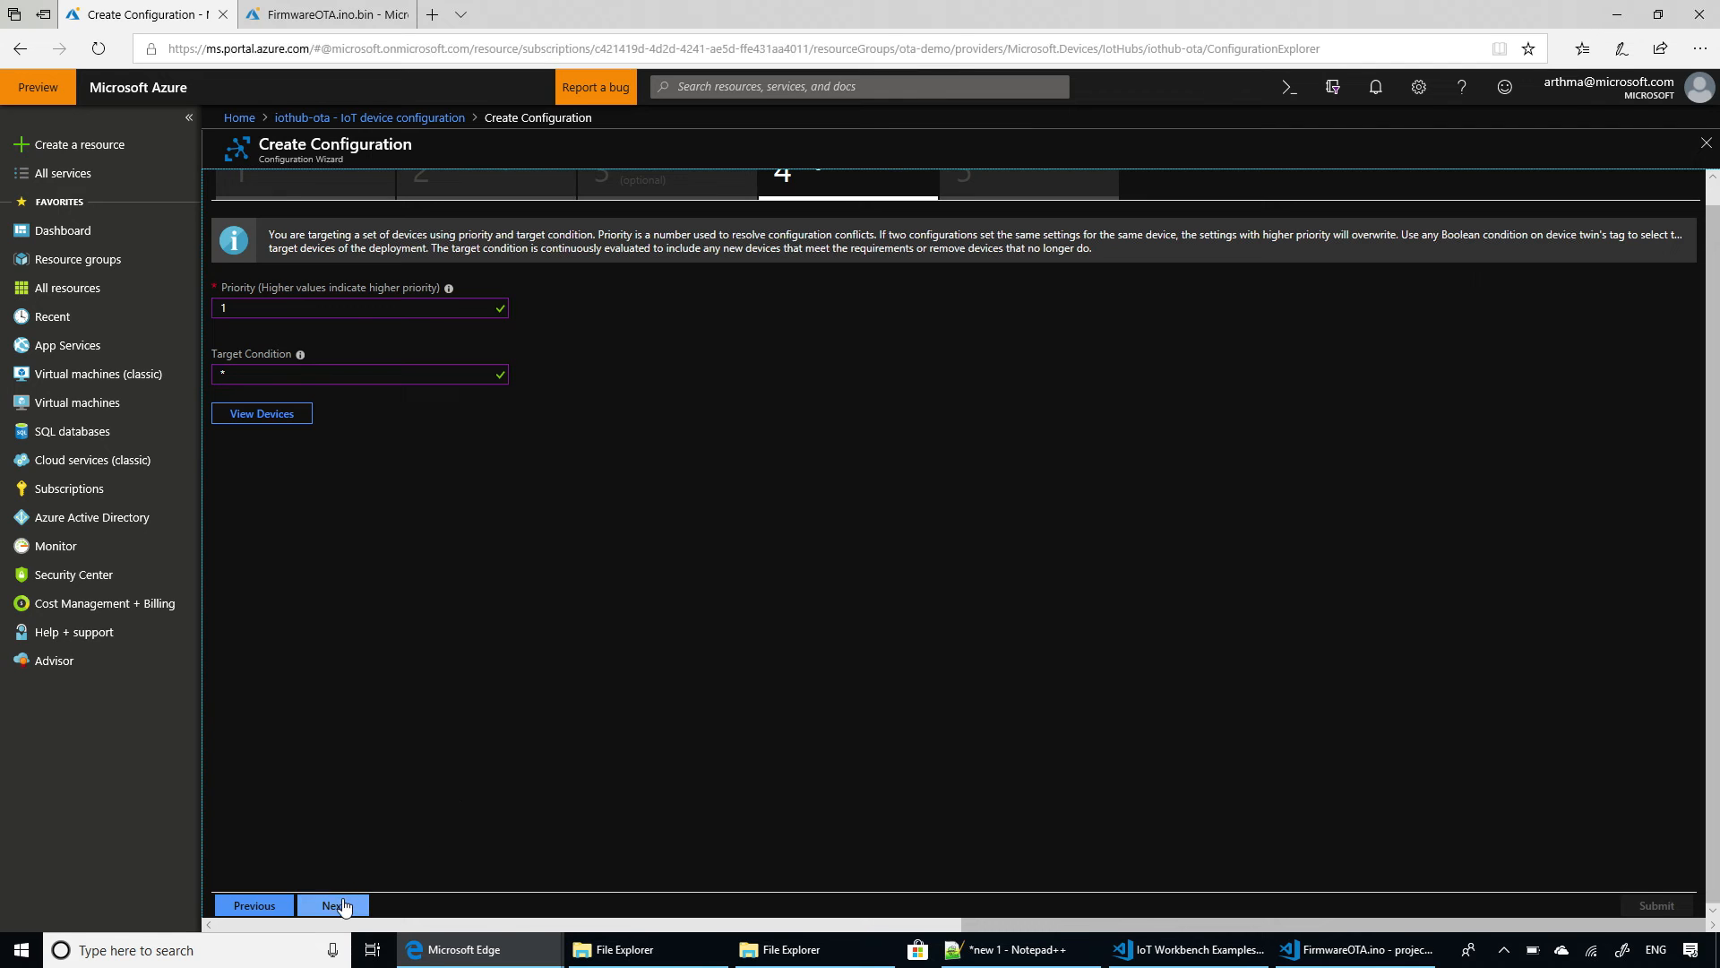
pyautogui.click(333, 905)
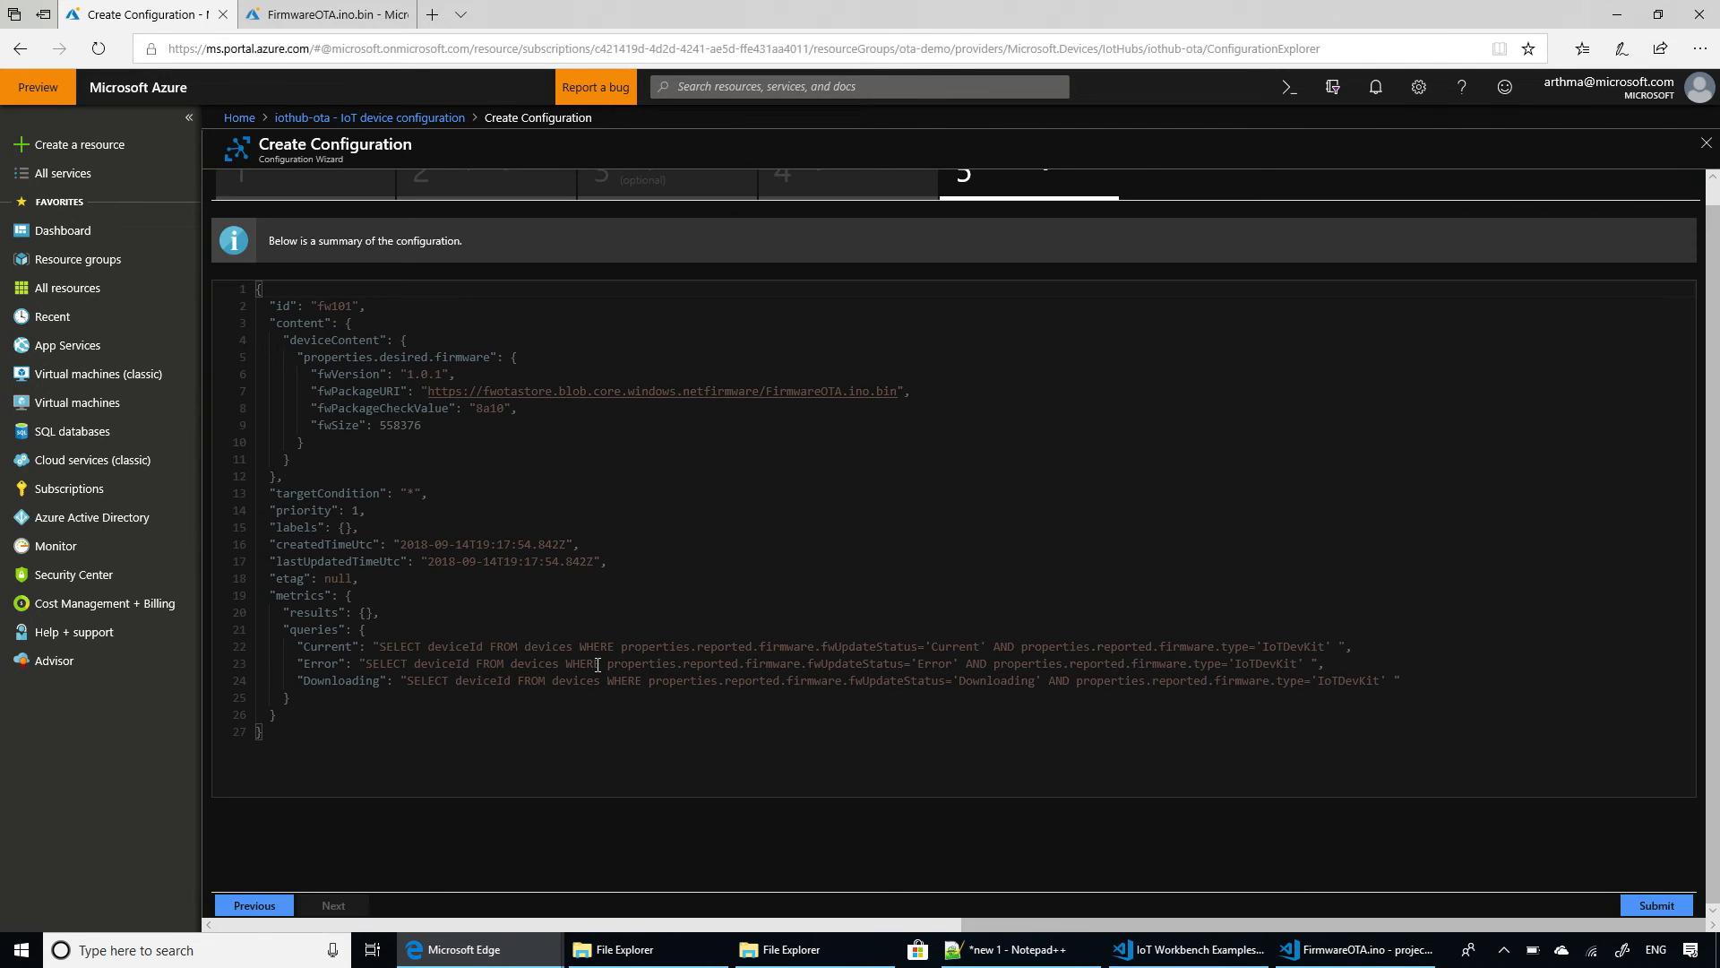